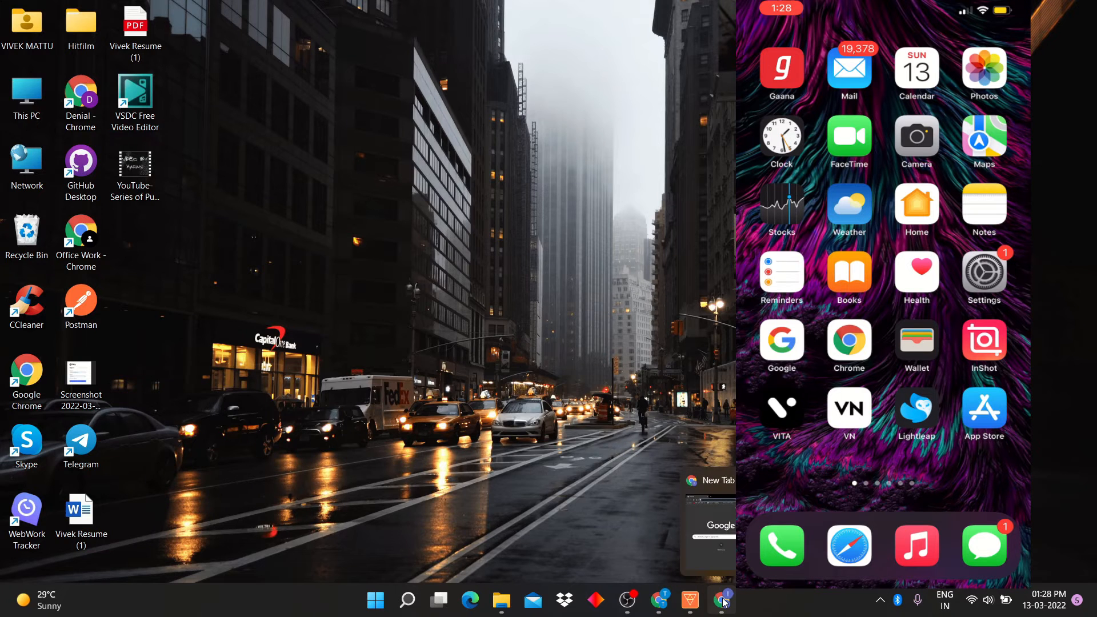
# Open Google Chrome from the taskbar to search Google for 'snapdrop'.
pyautogui.click(722, 600)
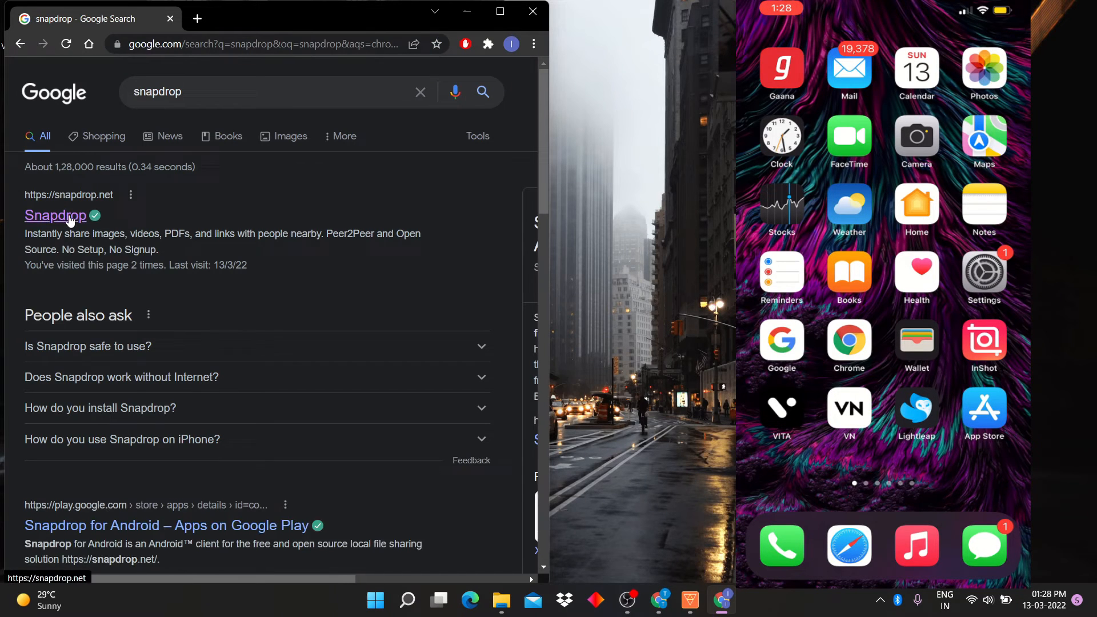
# Open snapdrop.net on the PC and on the iPhone so each lists the other.
pyautogui.click(56, 215)
pyautogui.write('sn')
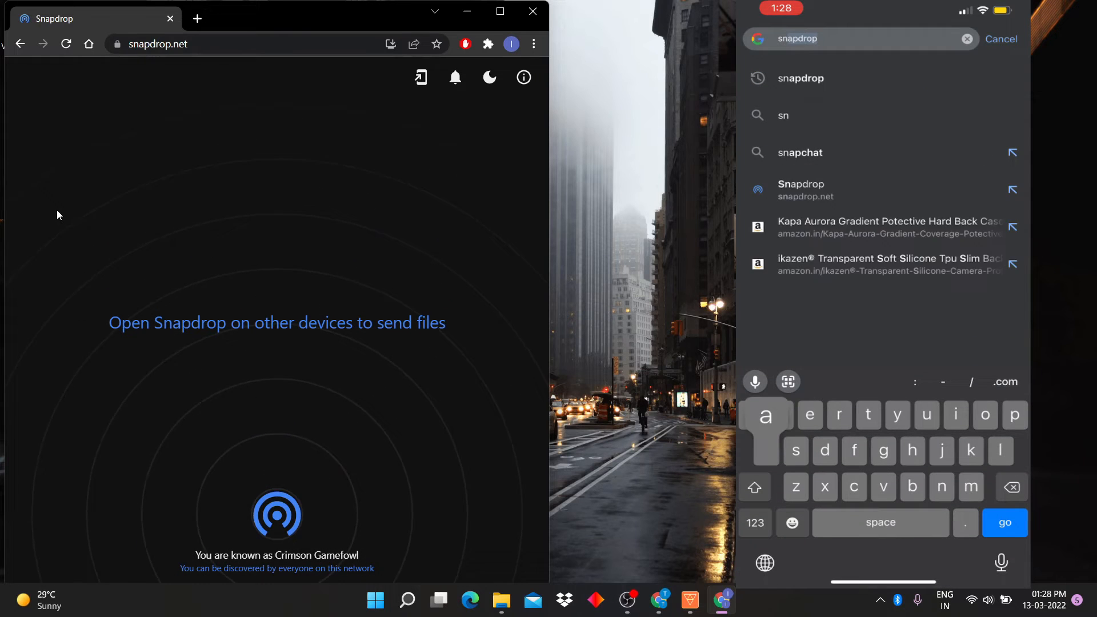
pyautogui.click(1003, 523)
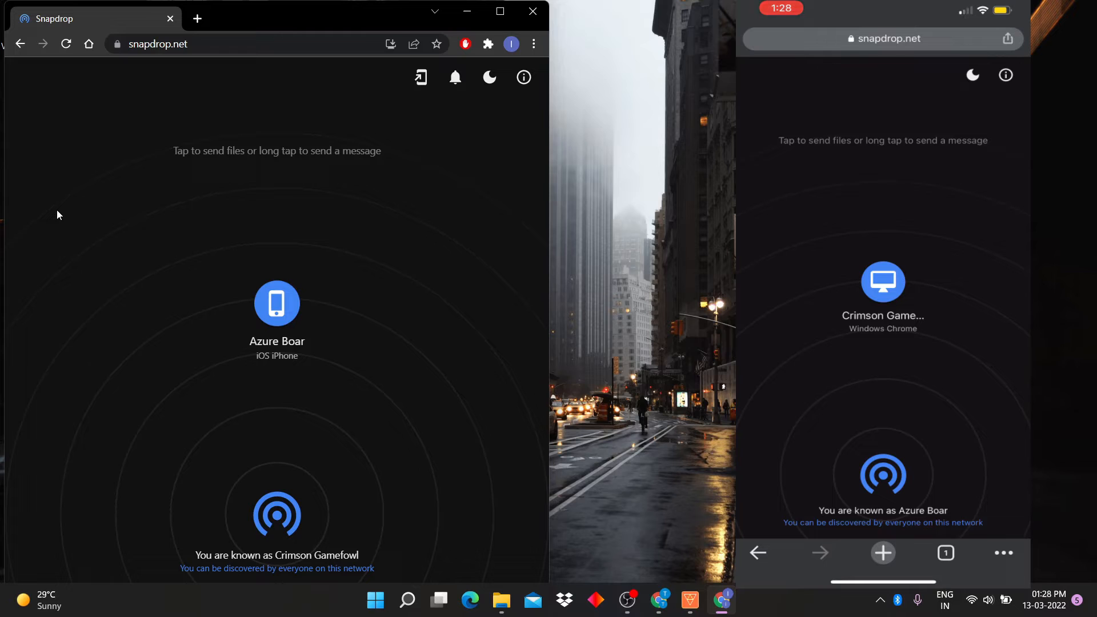
# Send the Nike shoe photo from the iPhone's Photo Library to Crimson Gamefowl, saving it on the PC.
pyautogui.click(882, 281)
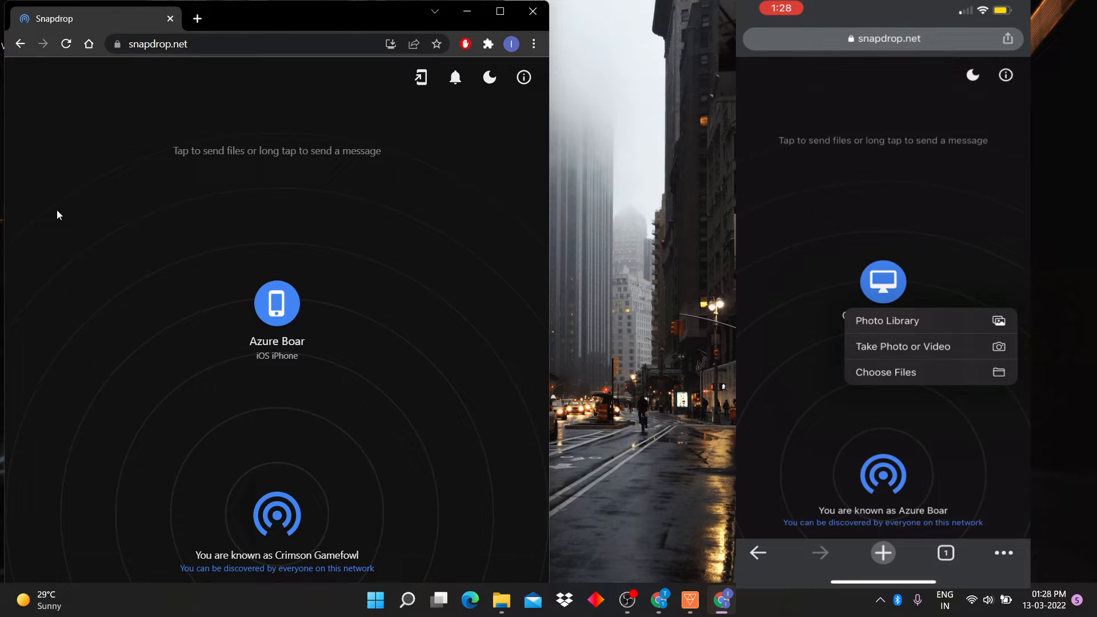
pyautogui.click(886, 320)
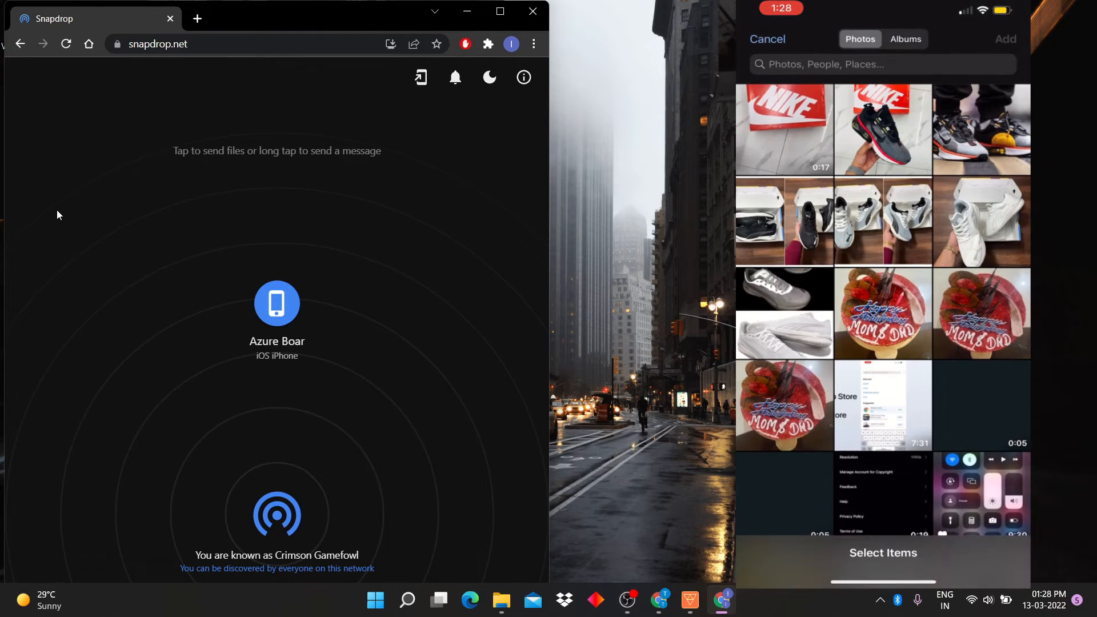
pyautogui.click(882, 129)
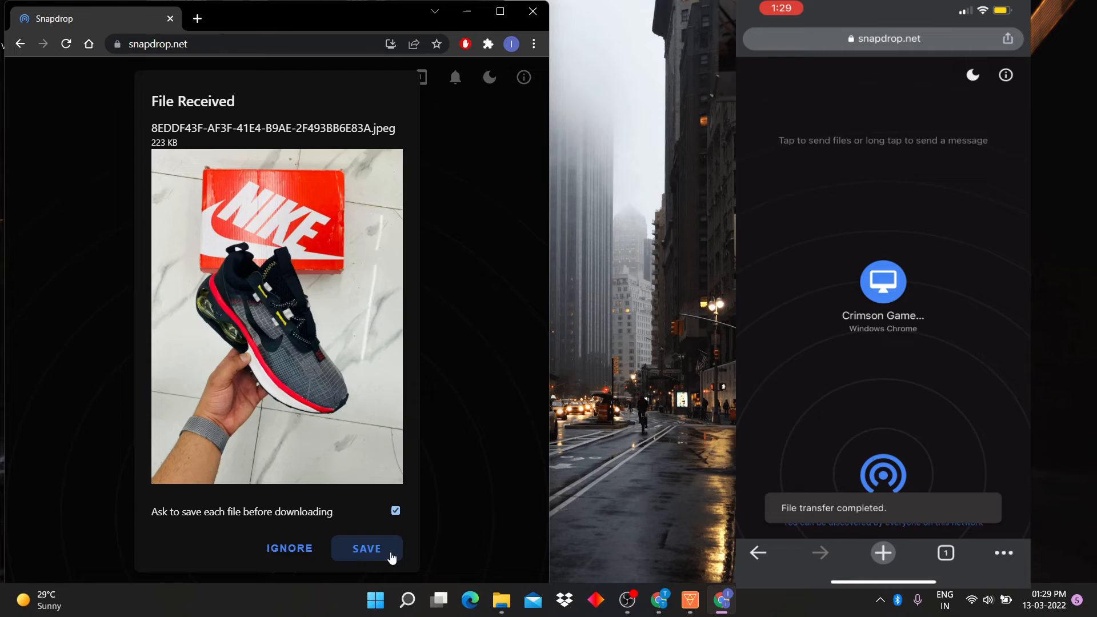
pyautogui.click(367, 548)
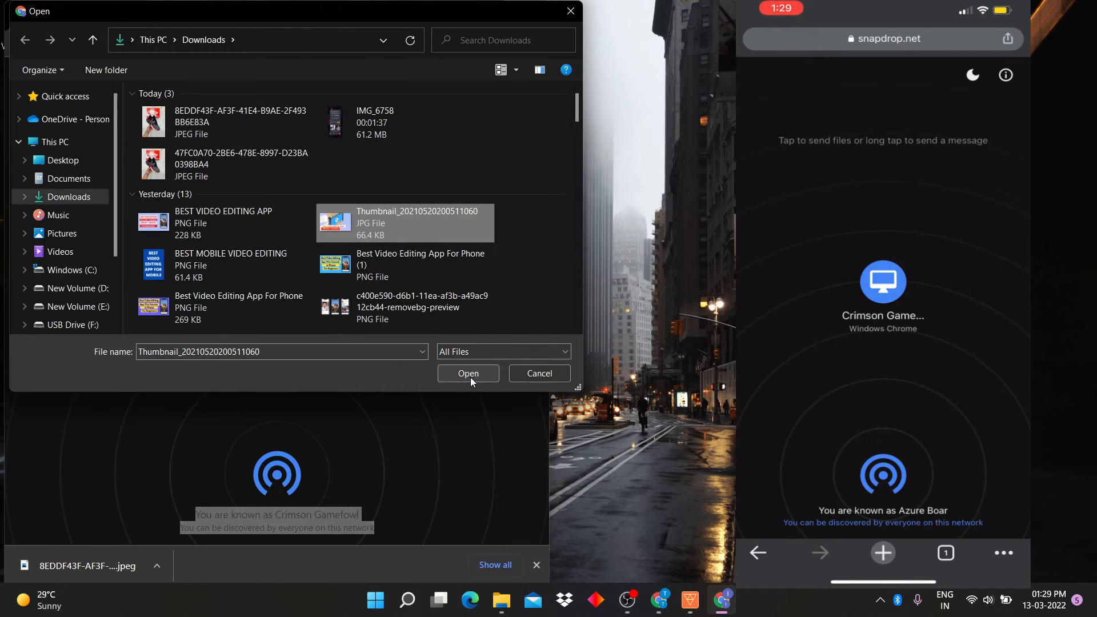
pyautogui.click(467, 373)
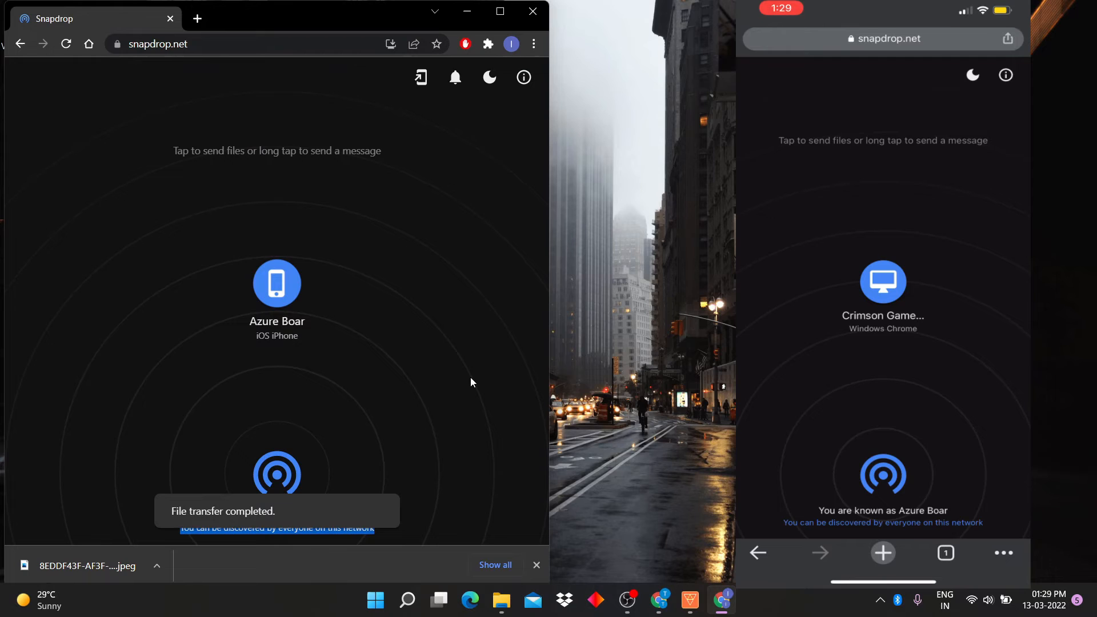